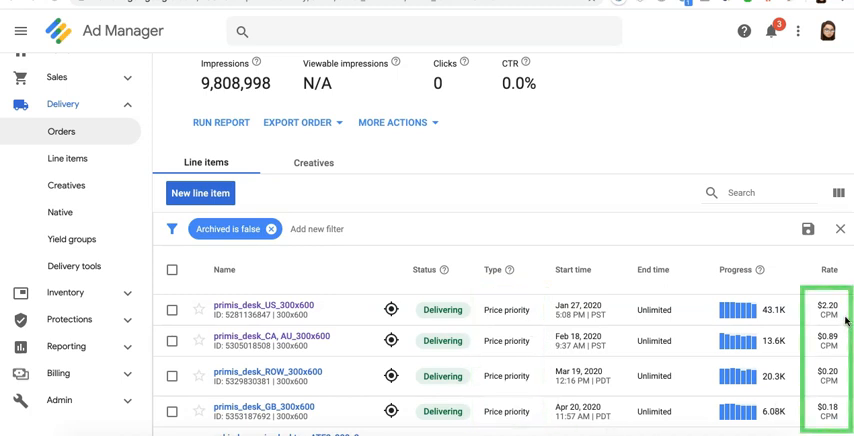
mouse_move(836, 424)
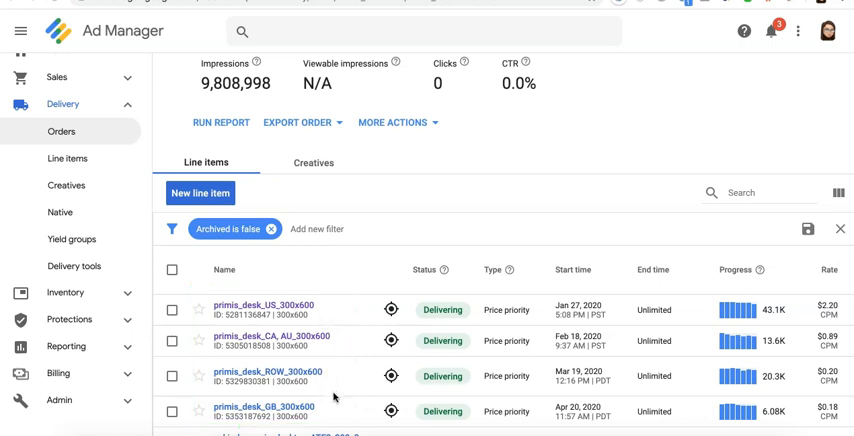
mouse_move(318, 304)
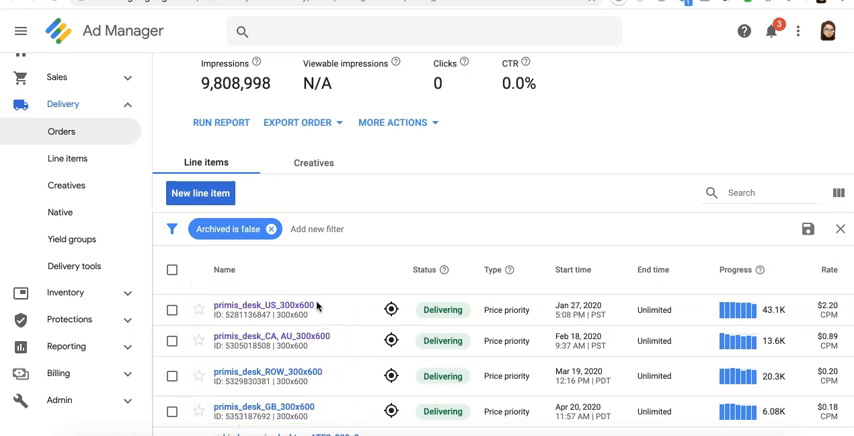
mouse_move(284, 348)
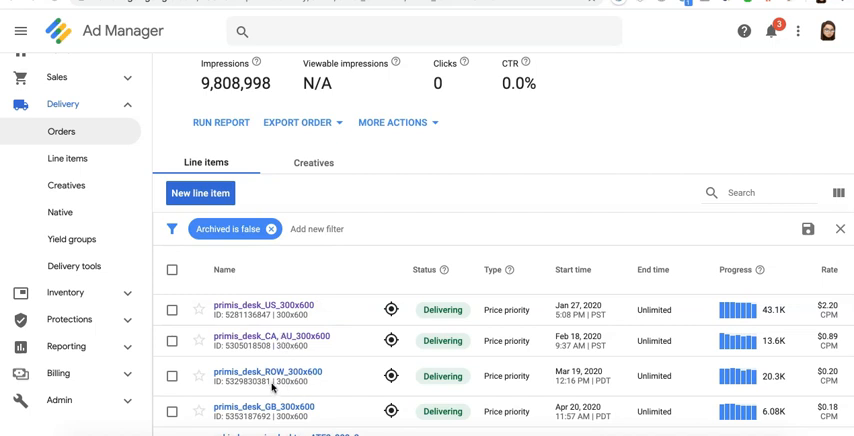
mouse_move(302, 420)
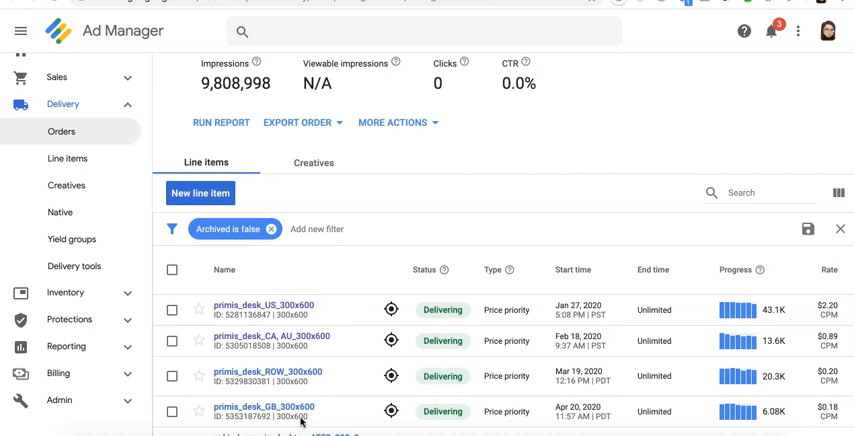
Report Total impressions for the order's Primis line items and run it
left_click(220, 122)
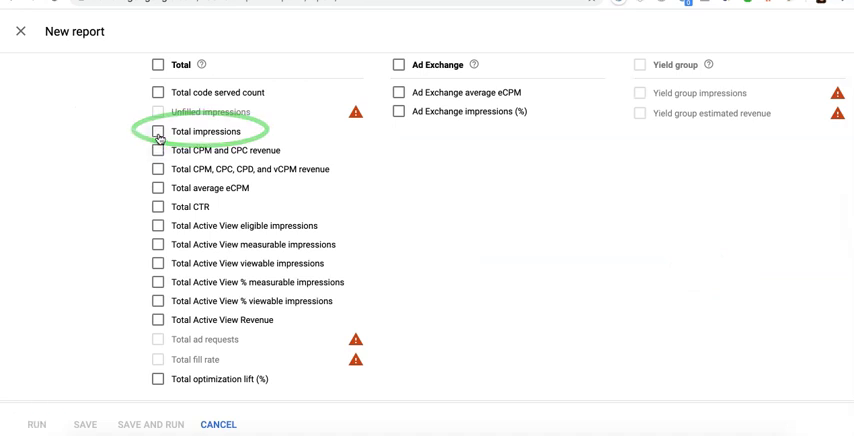
left_click(156, 132)
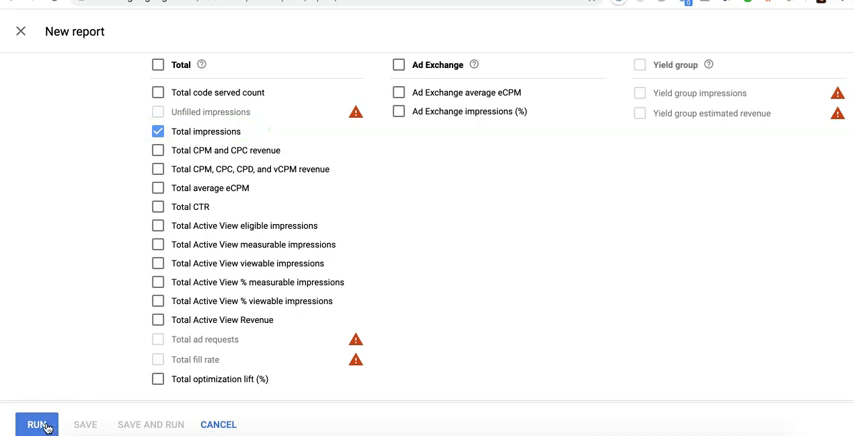
left_click(38, 424)
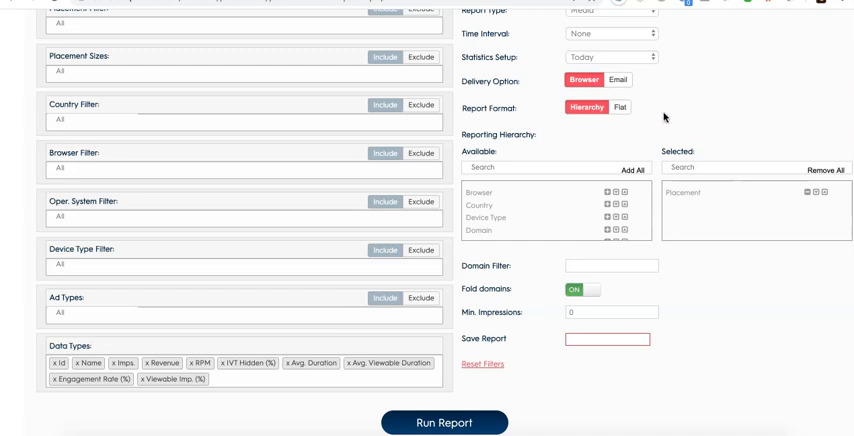
Set statistics to Yesterday and break down by Country instead of Placement
left_click(610, 56)
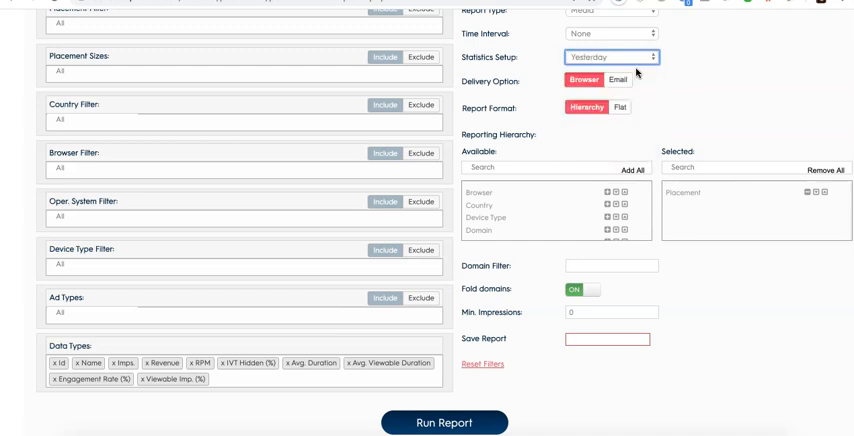
left_click(820, 192)
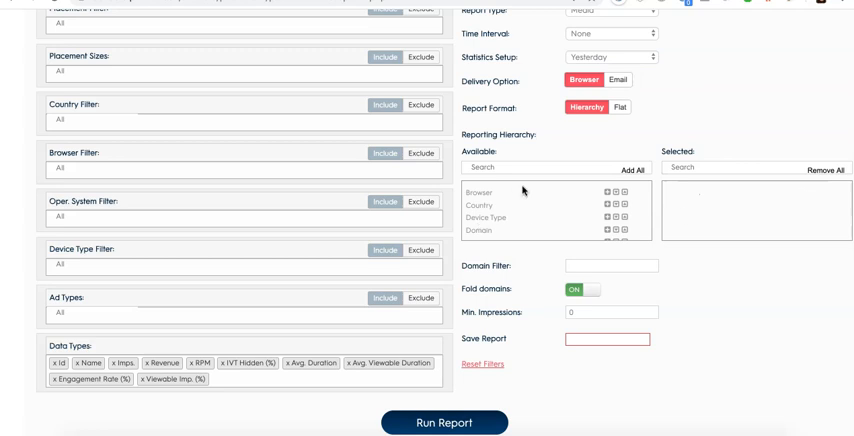
left_click(604, 204)
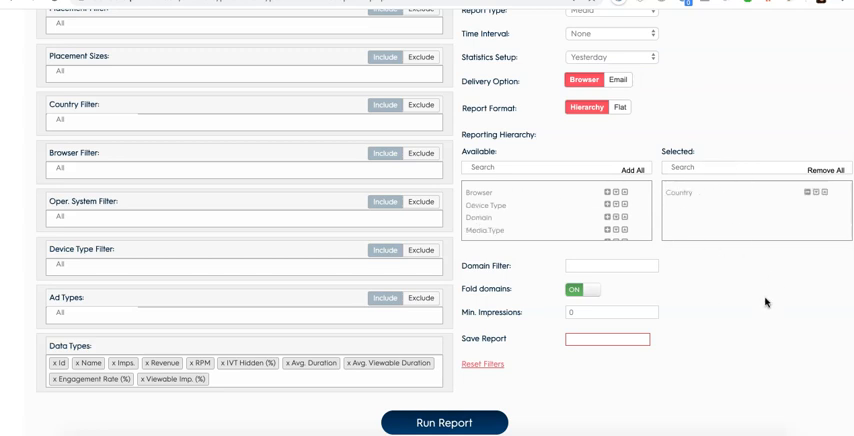
mouse_move(764, 304)
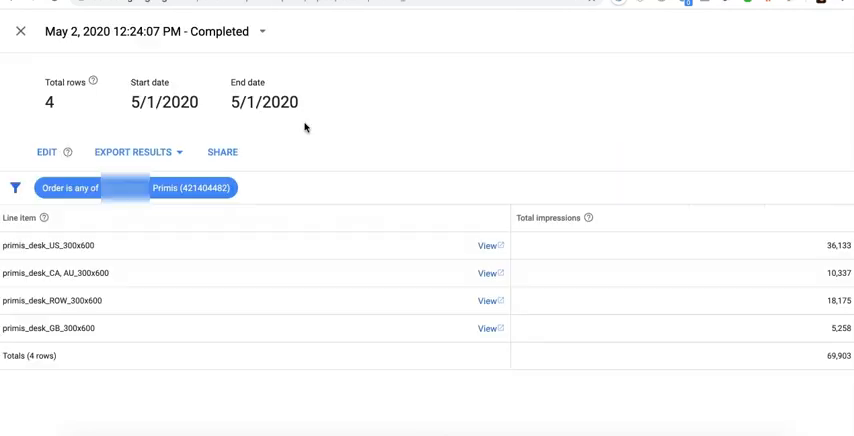
mouse_move(680, 132)
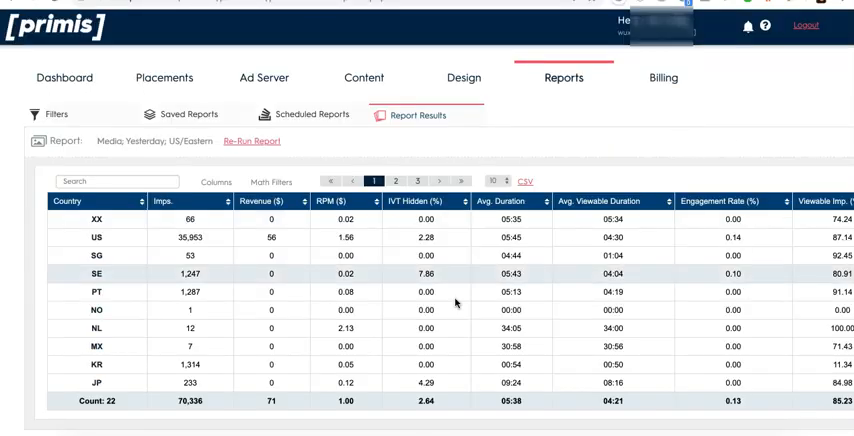
mouse_move(430, 146)
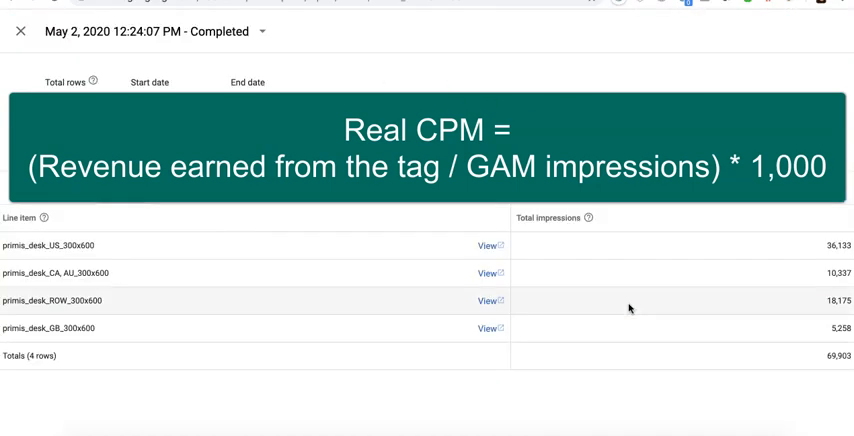
mouse_move(702, 358)
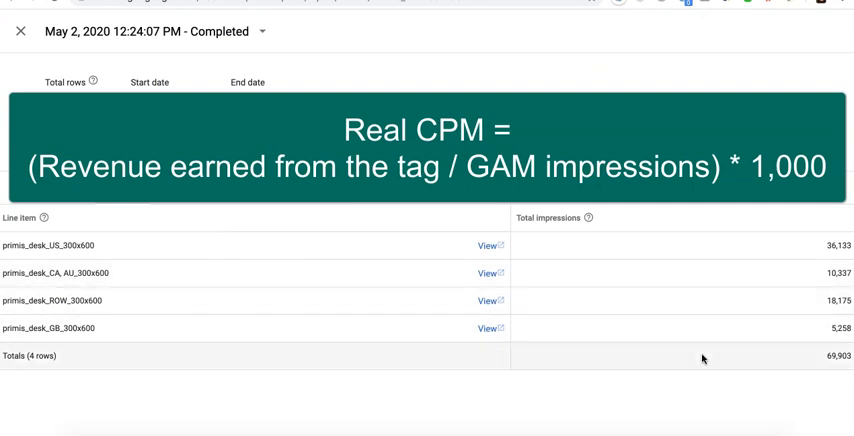
mouse_move(198, 264)
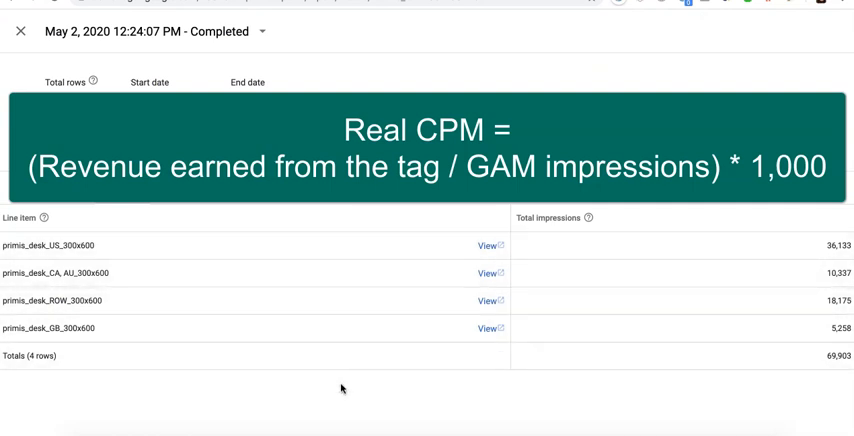
mouse_move(336, 196)
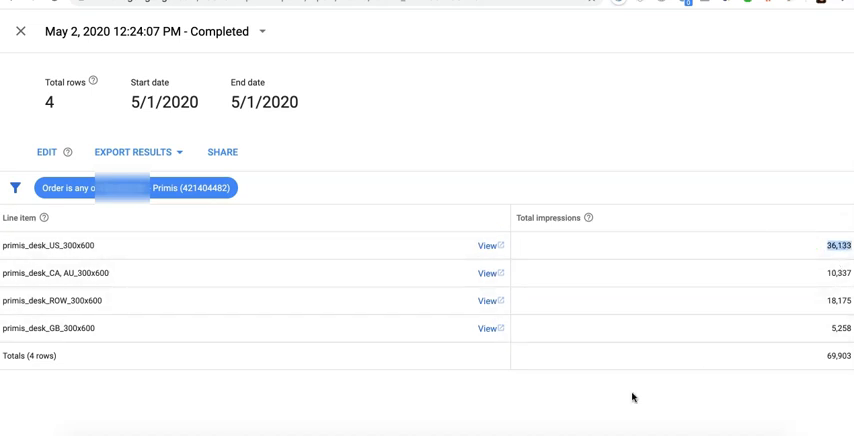
mouse_move(632, 396)
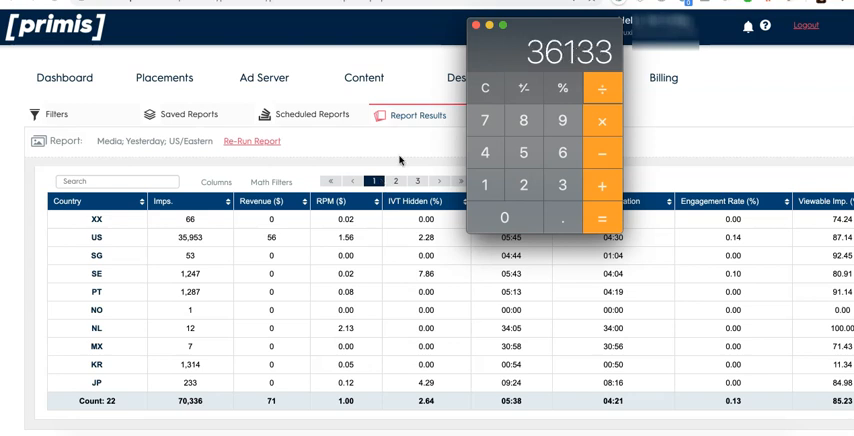
mouse_move(528, 68)
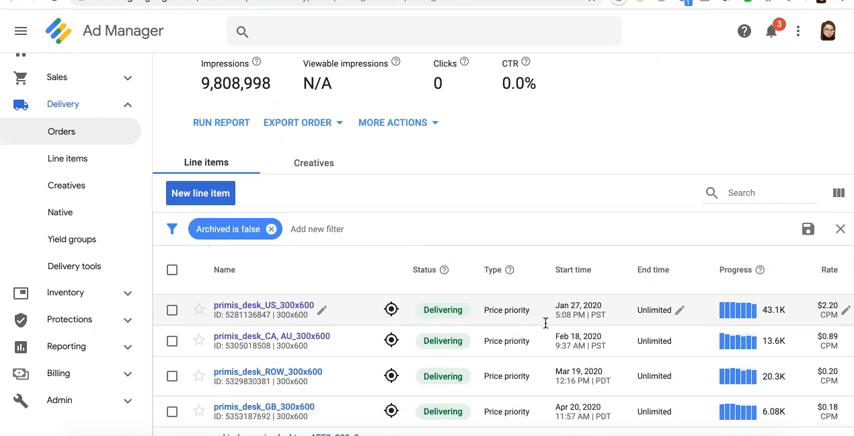
Lower the US Primis line item rate from $2.20 to a $1.55 CPM and save
left_click(844, 306)
type("$1.55")
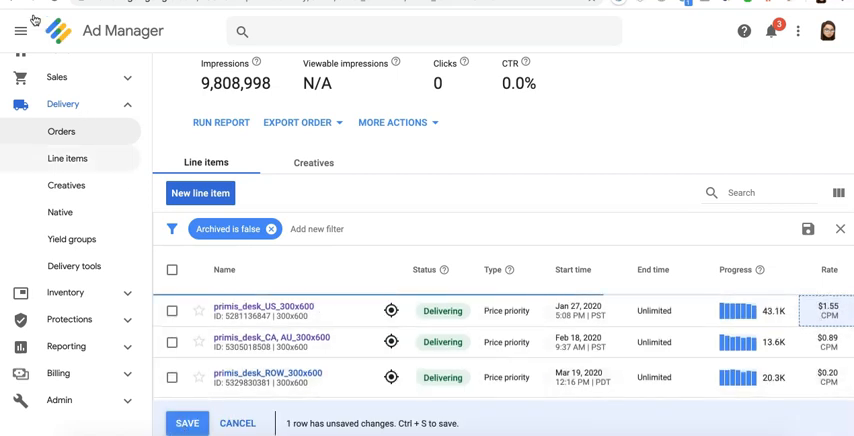
left_click(188, 424)
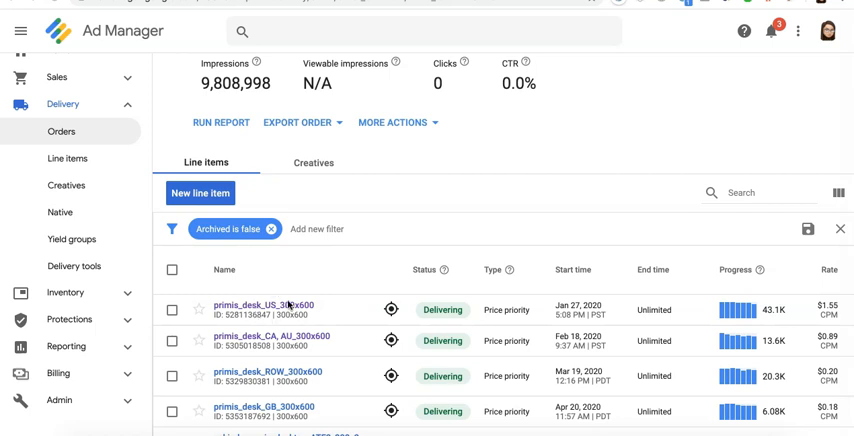
mouse_move(524, 226)
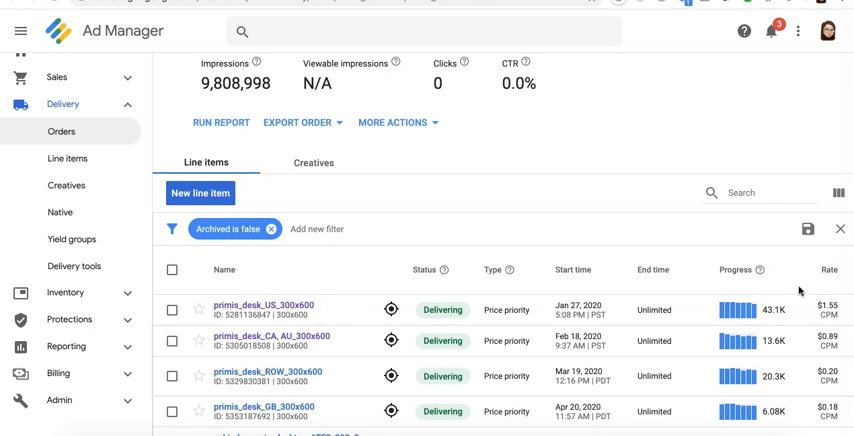
mouse_move(356, 300)
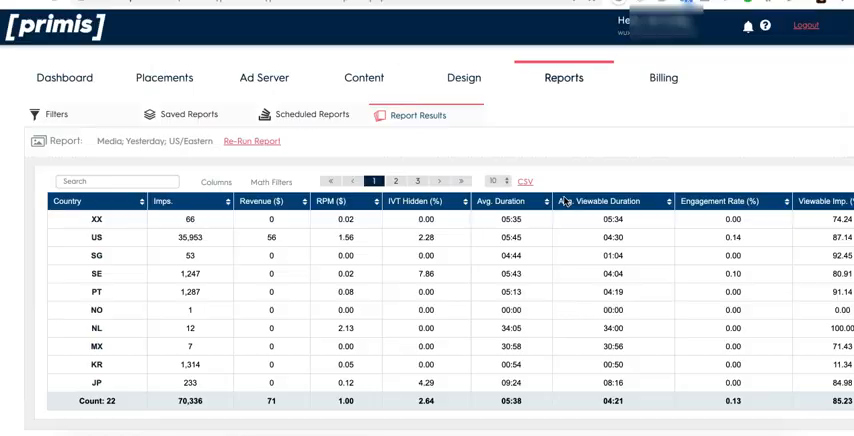
Compute the CA/AU true CPM from Primis revenue and save it as the CA_AU line item rate
left_click(396, 180)
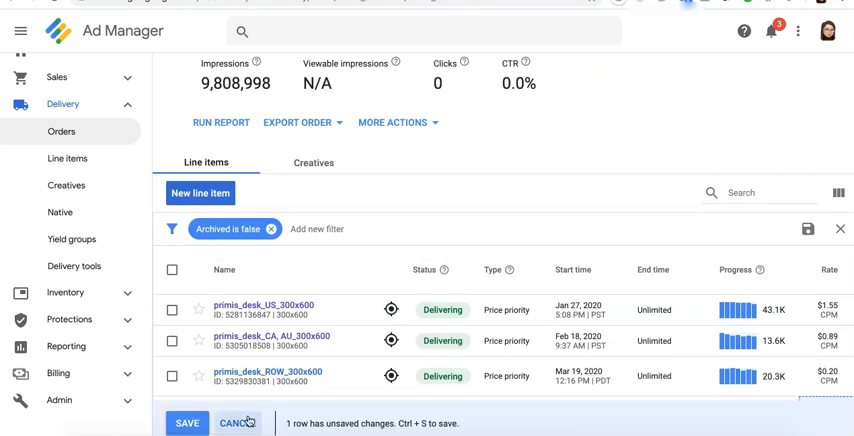
left_click(186, 424)
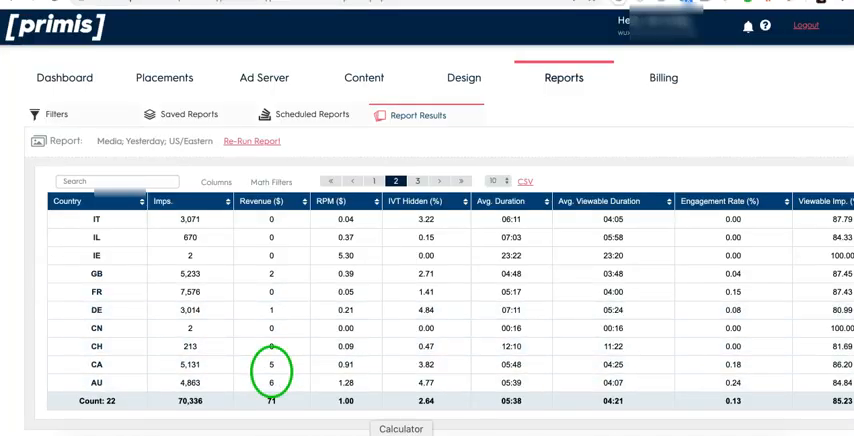
left_click(400, 428)
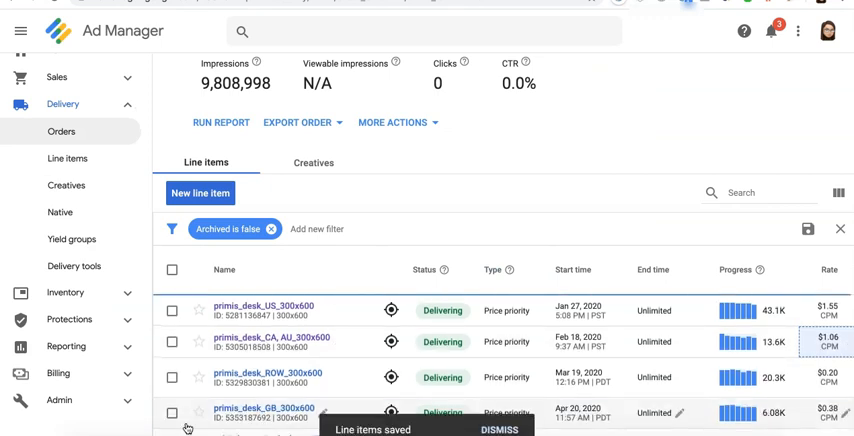
left_click(220, 122)
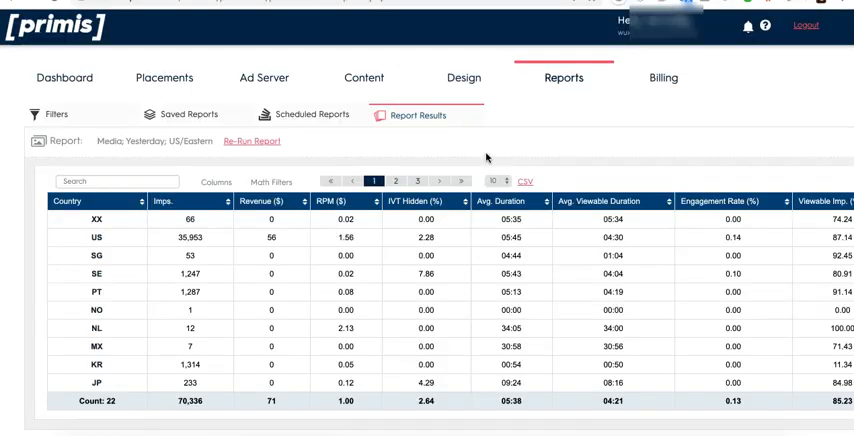
mouse_move(562, 220)
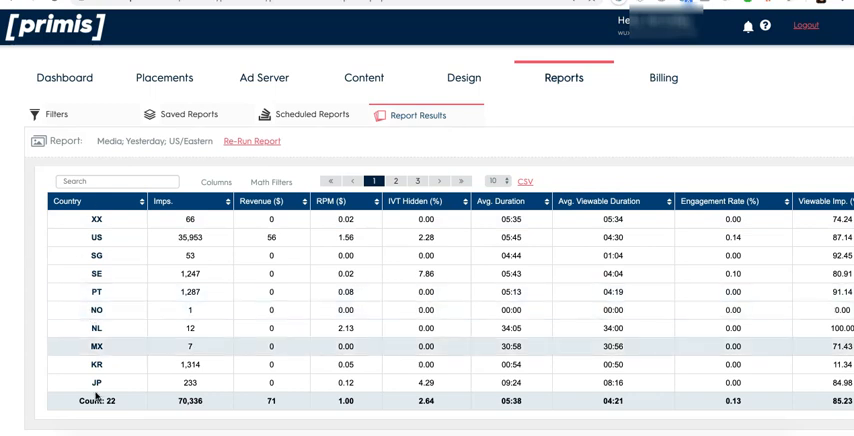
mouse_move(100, 308)
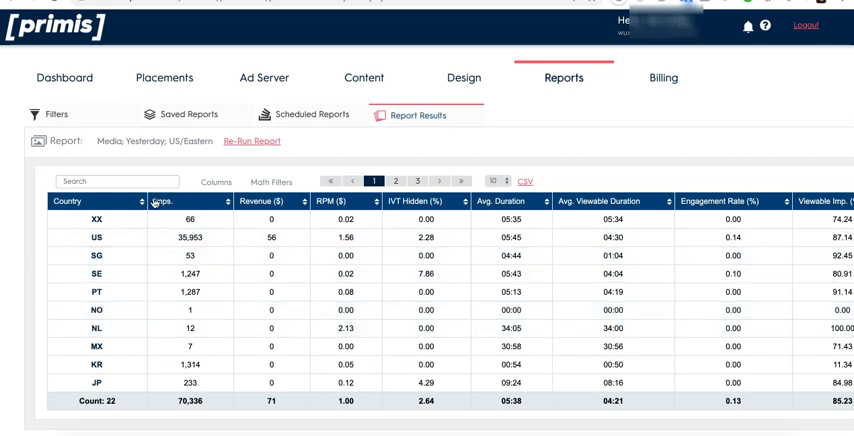
mouse_move(520, 134)
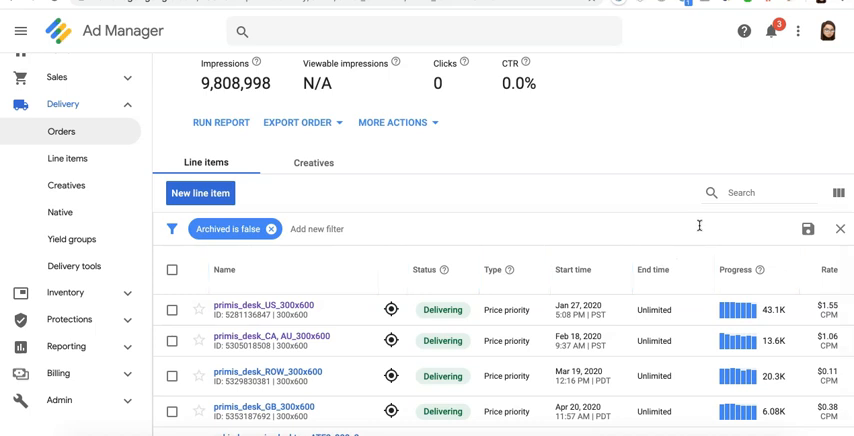
mouse_move(588, 226)
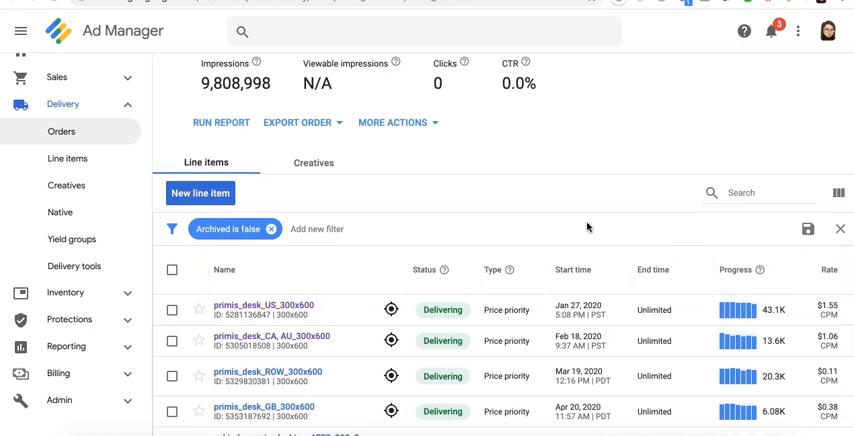